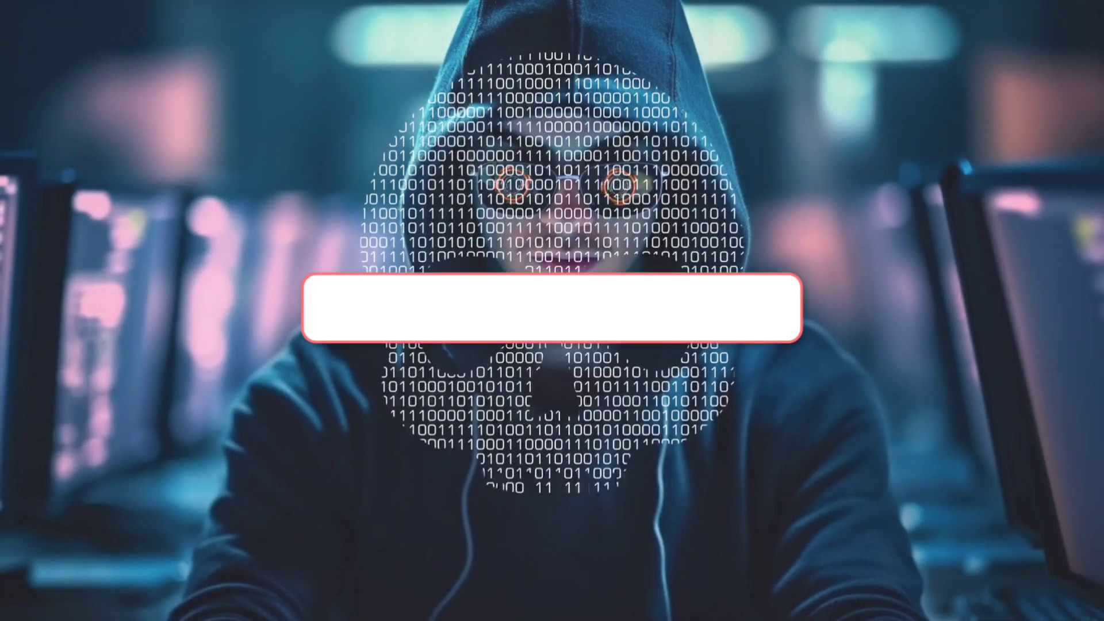
{"action": "type", "text": "top 5 cybersecurity courses"}
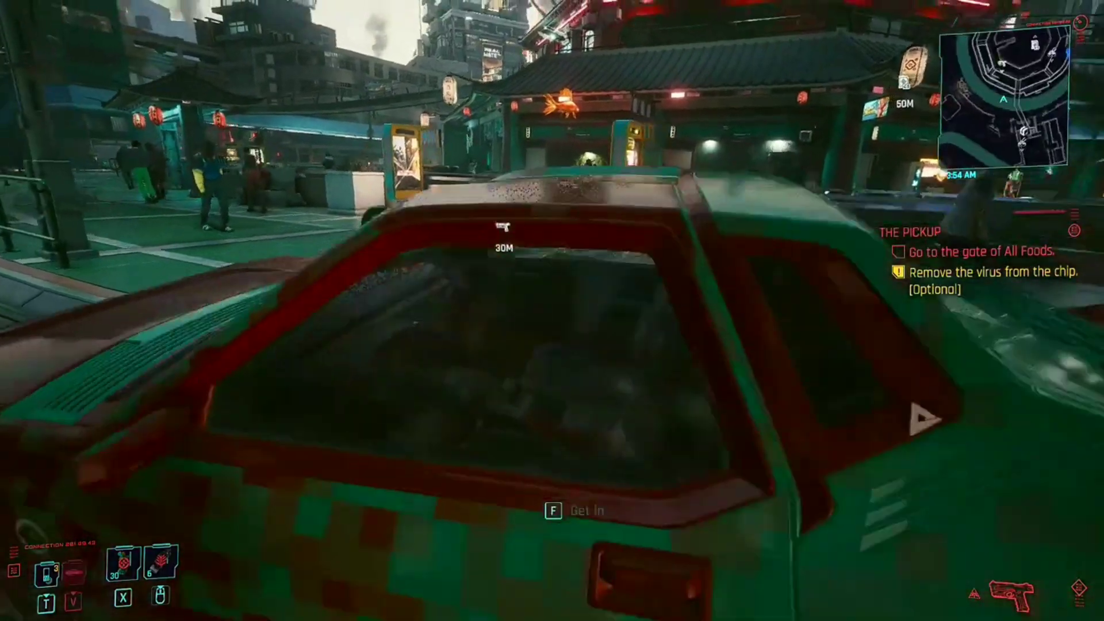
{"action": "key", "text": "f"}
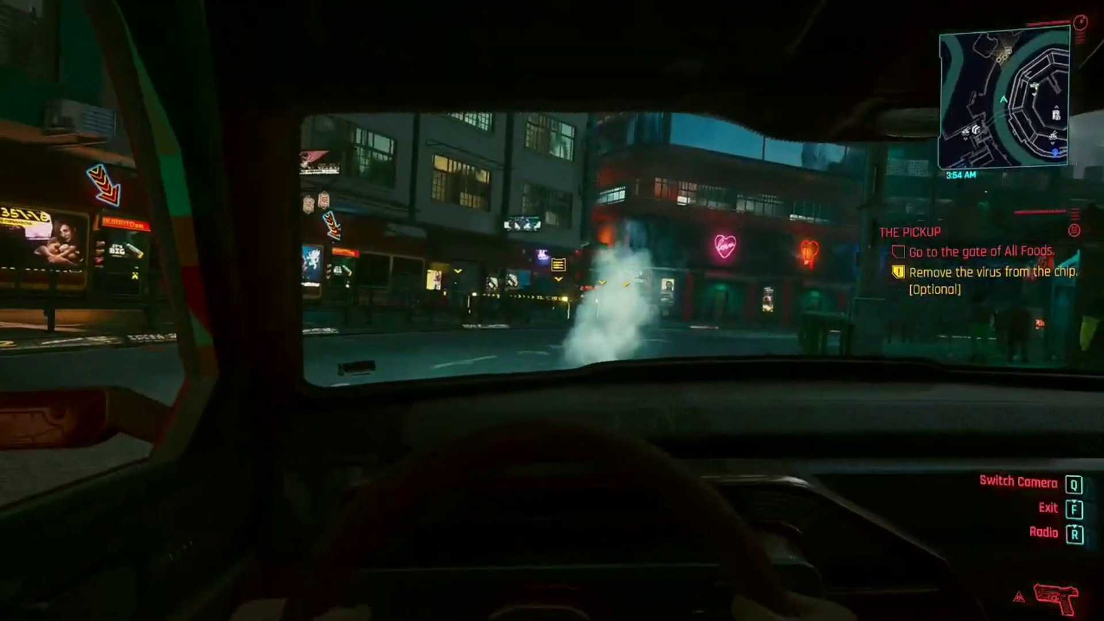
{"action": "key", "text": "q"}
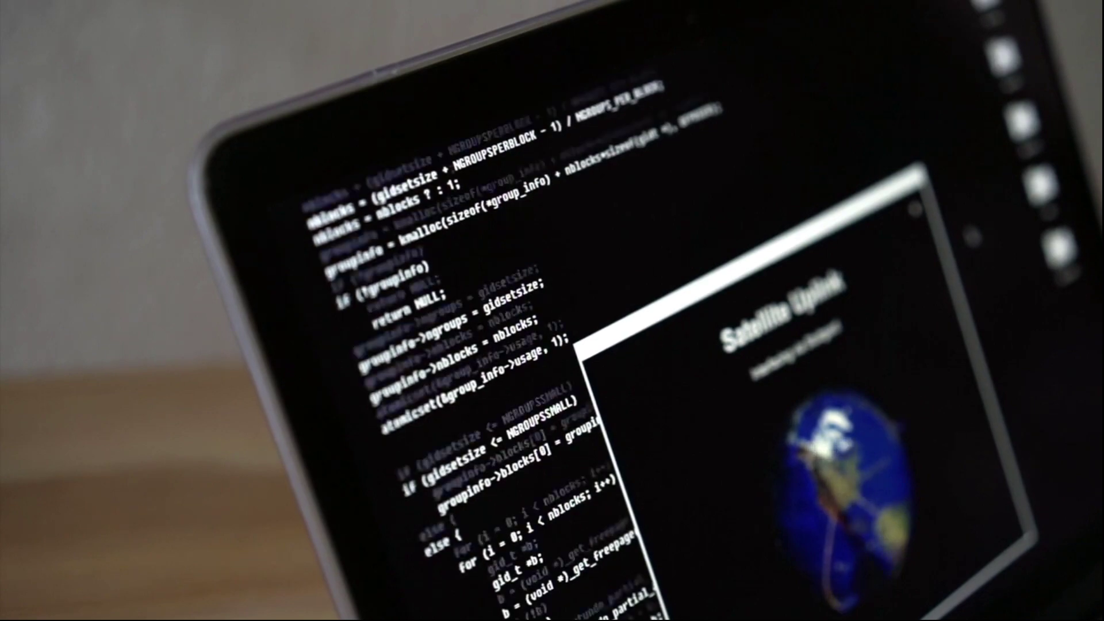
{"action": "scroll", "scroll_direction": "down", "scroll_amount": 3}
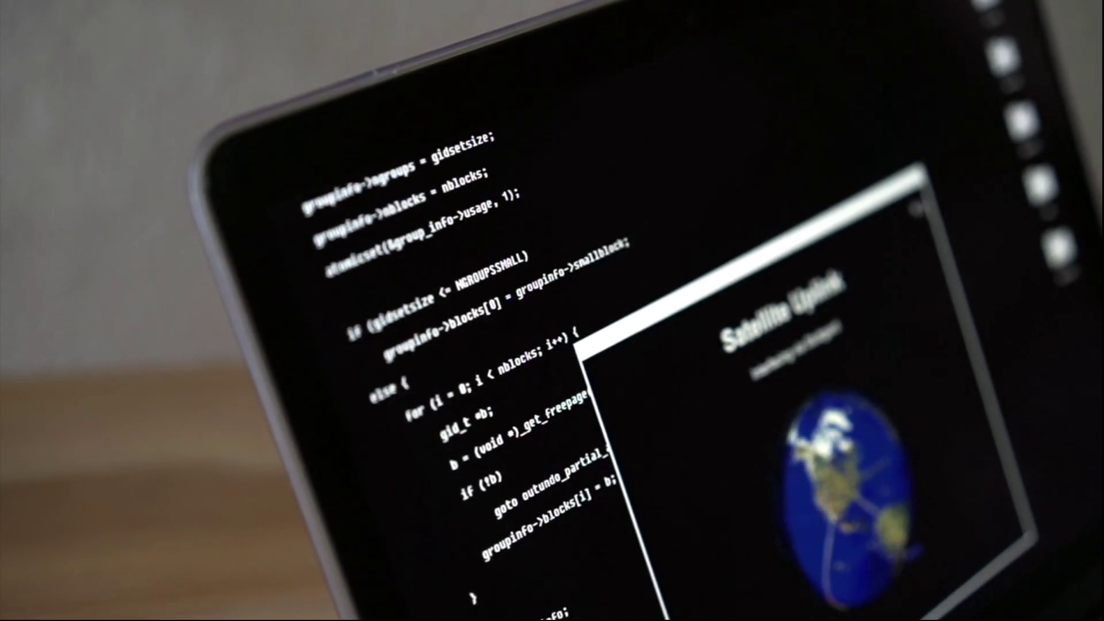